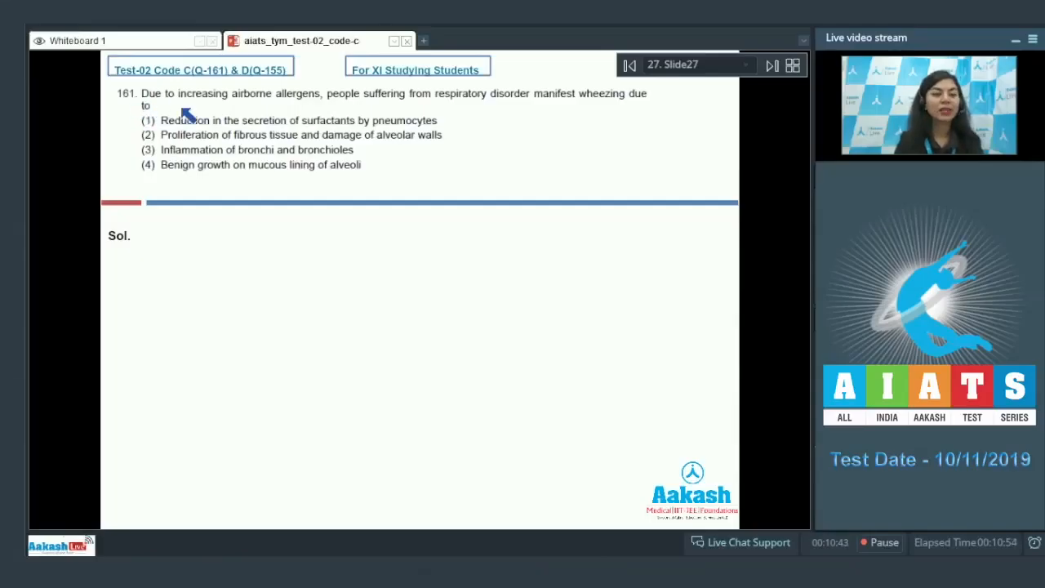
pyautogui.moveTo(311, 118)
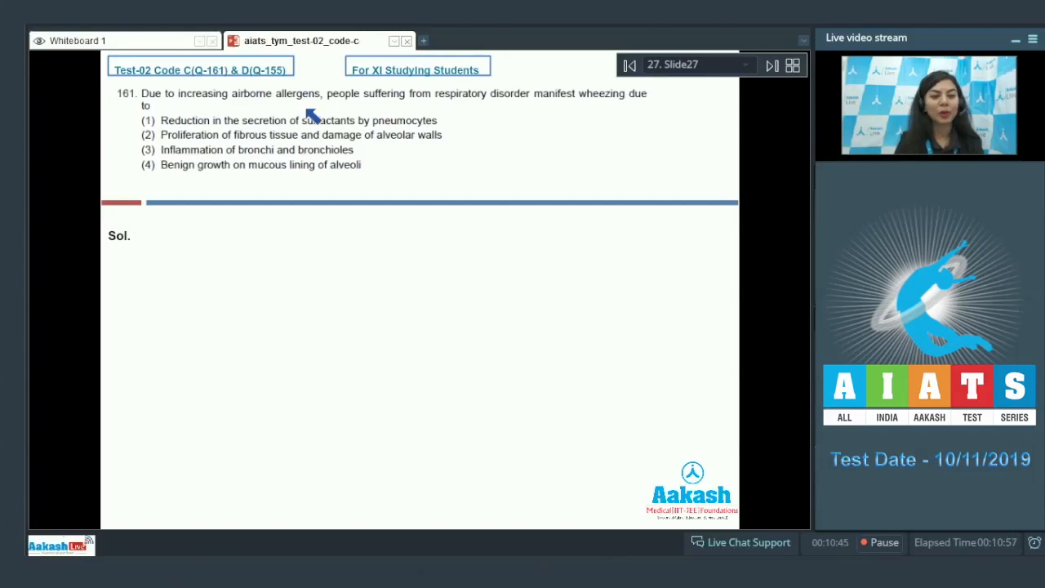
pyautogui.moveTo(462, 110)
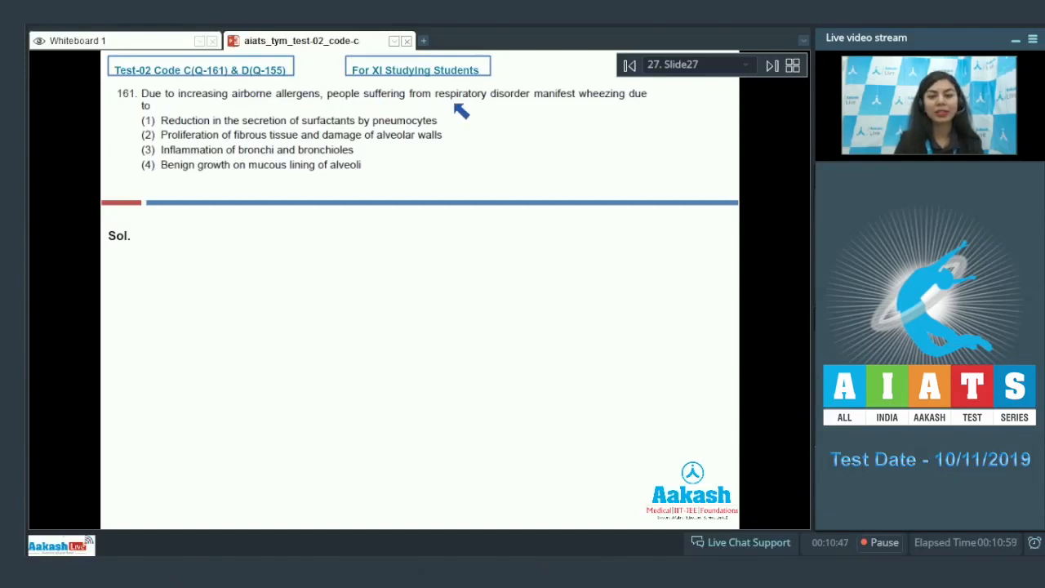
pyautogui.moveTo(567, 113)
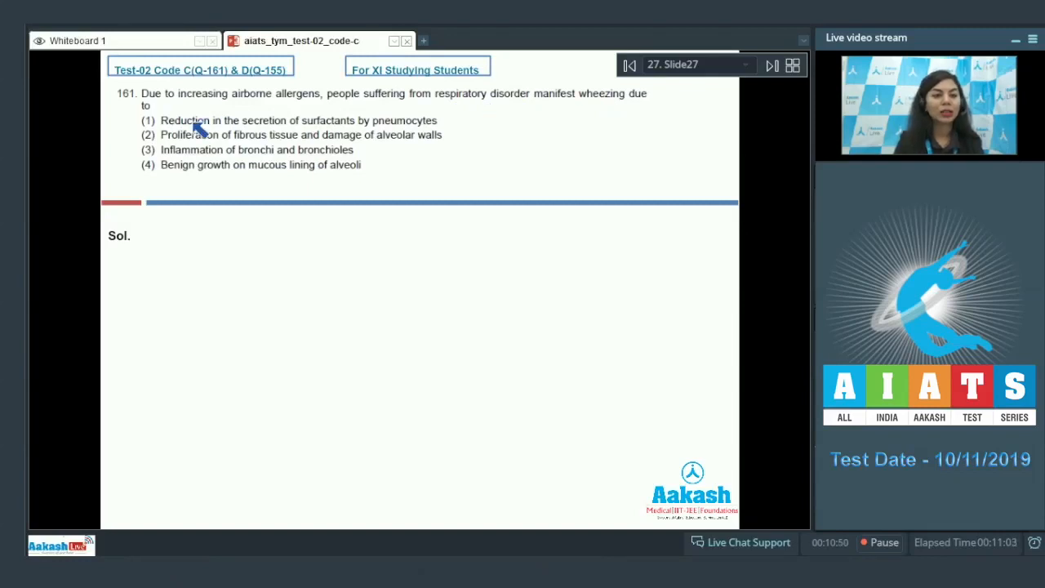
pyautogui.moveTo(384, 132)
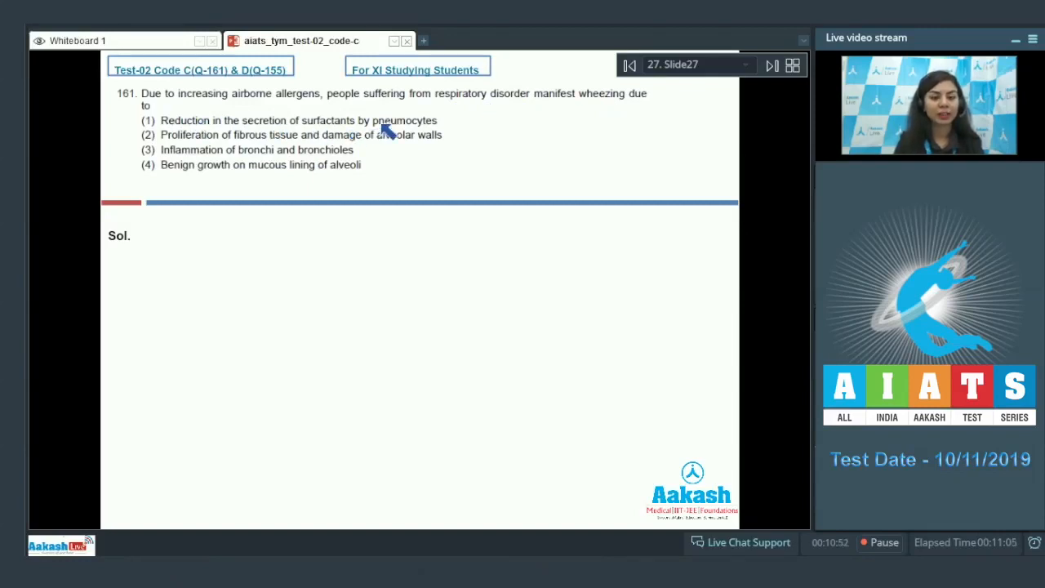
pyautogui.moveTo(266, 145)
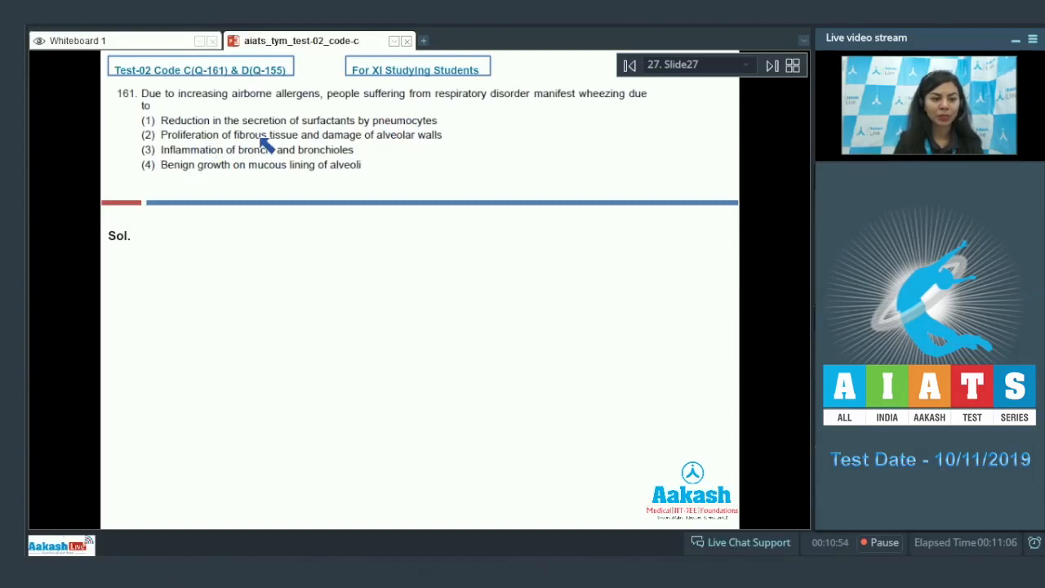
pyautogui.moveTo(425, 151)
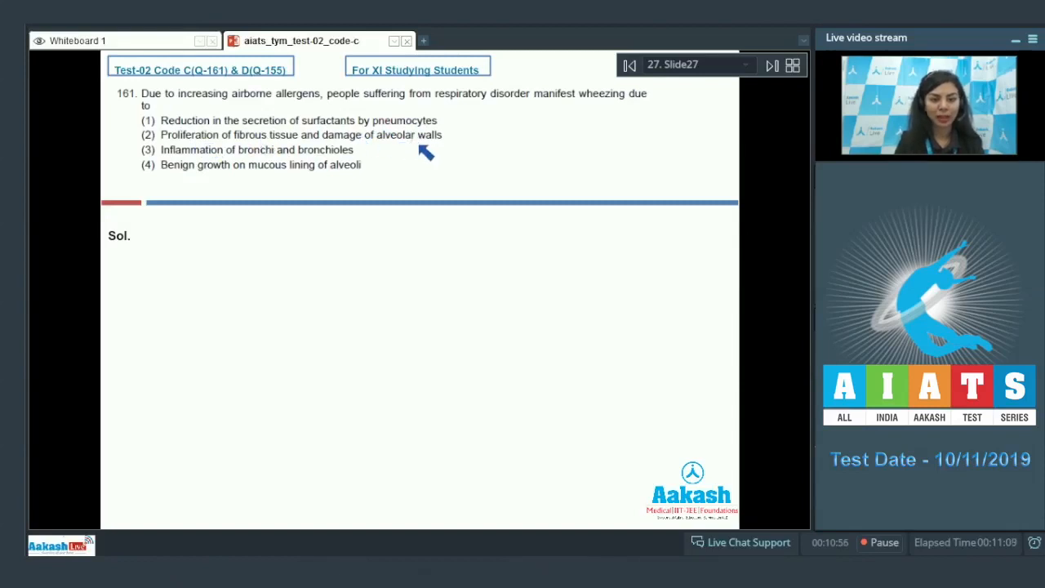
pyautogui.moveTo(303, 168)
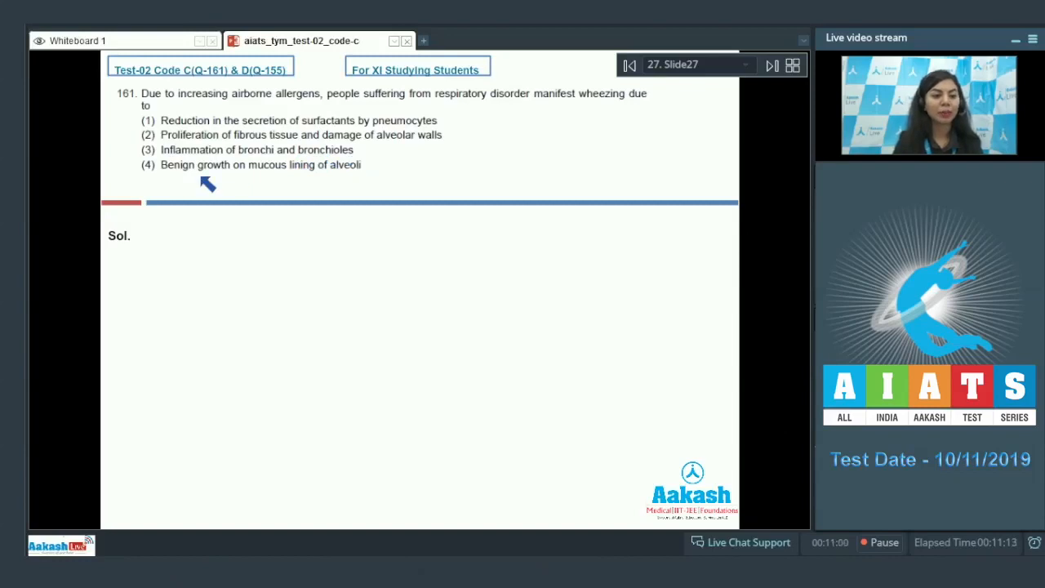
pyautogui.moveTo(113, 227)
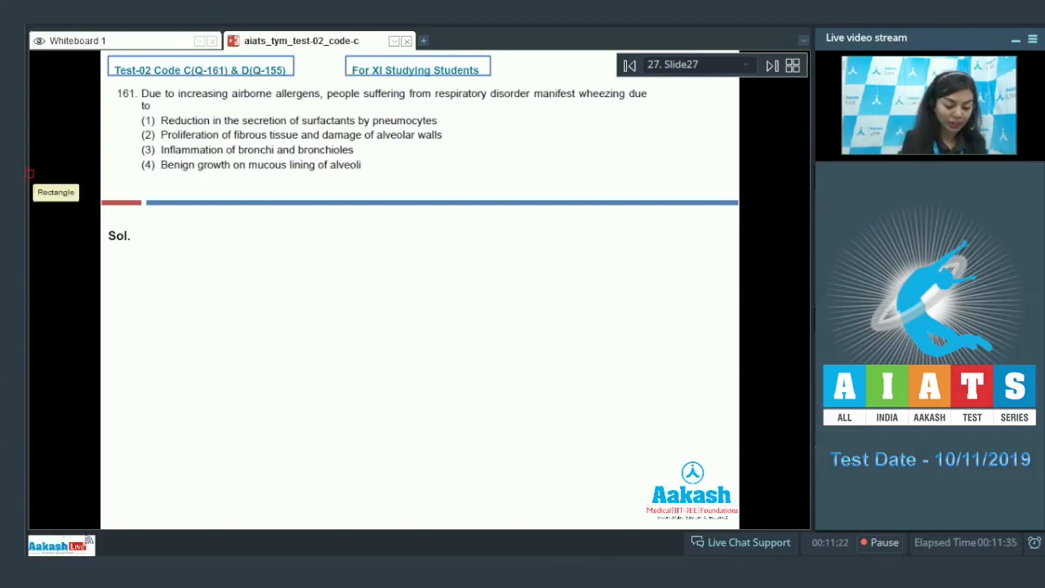
# Box option (3) of question 161 and handwrite 'Ans - 3' beside the options.
pyautogui.moveTo(133, 143); pyautogui.dragTo(366, 156)
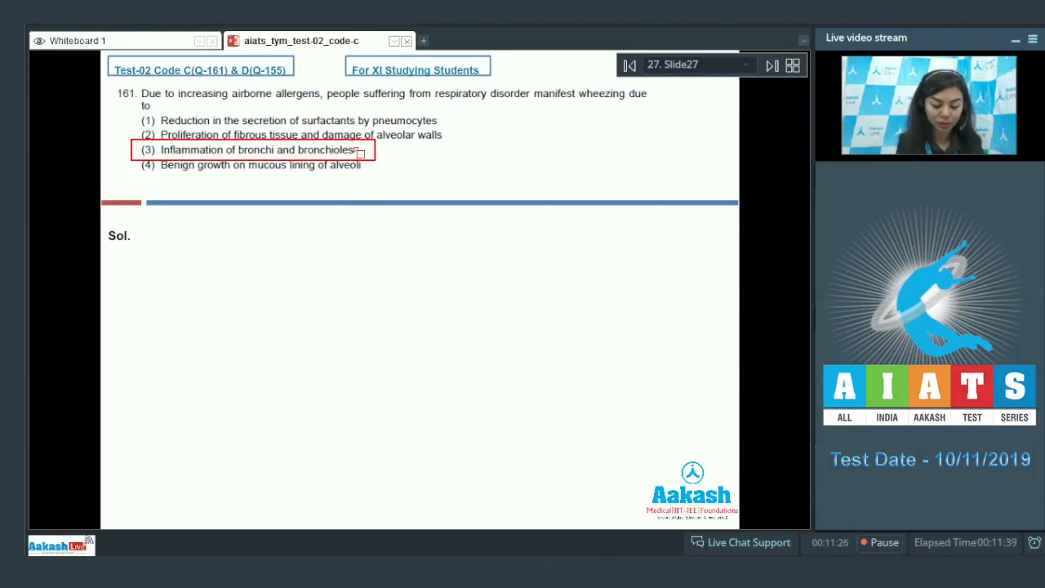
pyautogui.moveTo(408, 147)
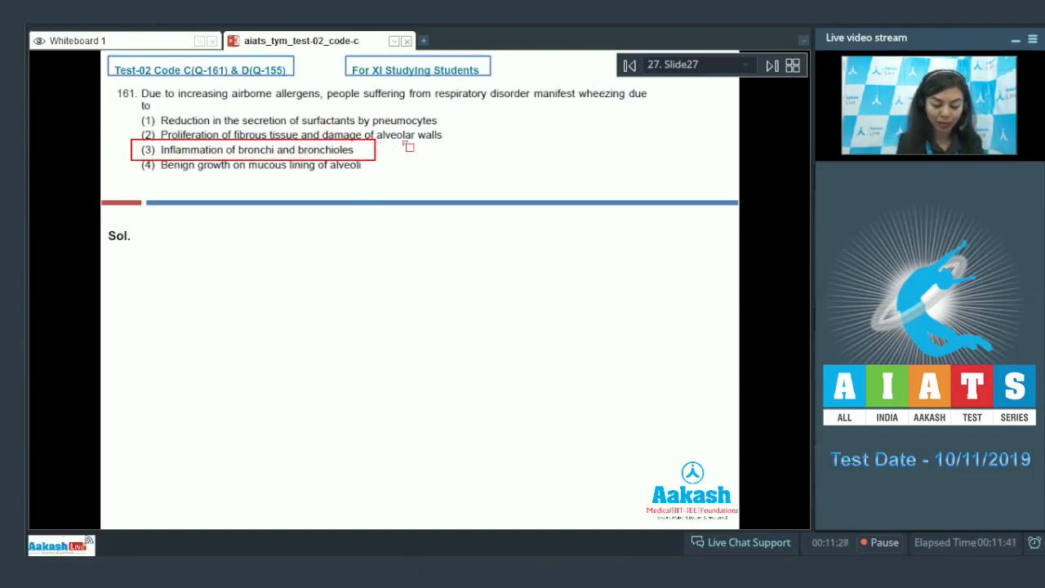
pyautogui.moveTo(302, 176)
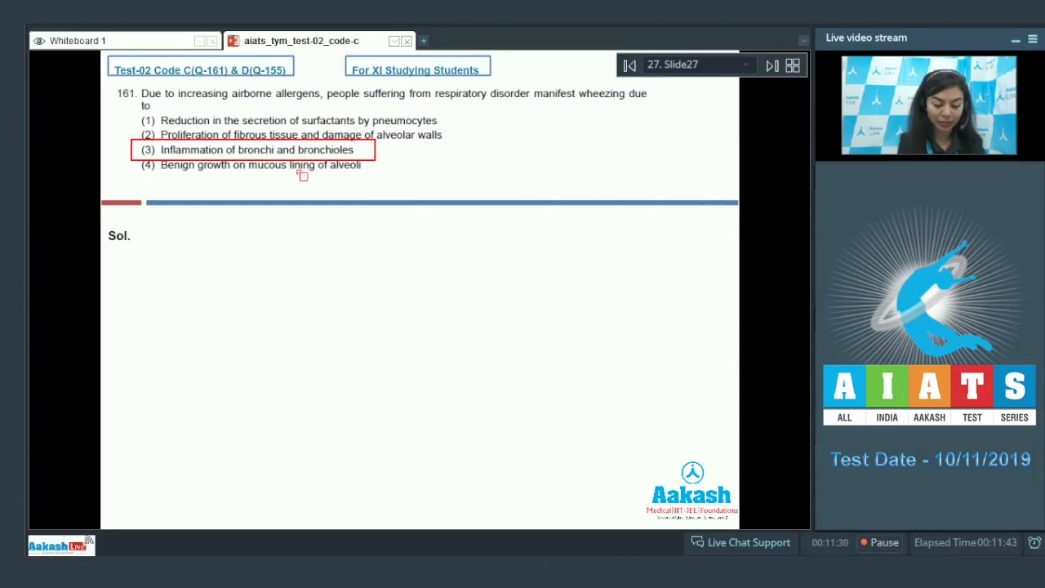
pyautogui.moveTo(365, 176)
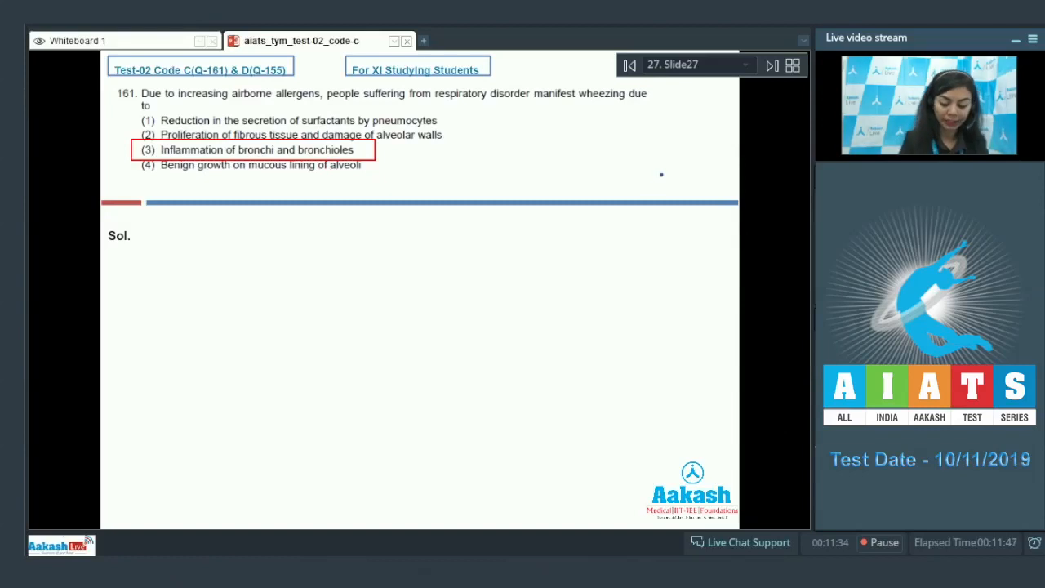
pyautogui.moveTo(654, 186); pyautogui.dragTo(719, 187)
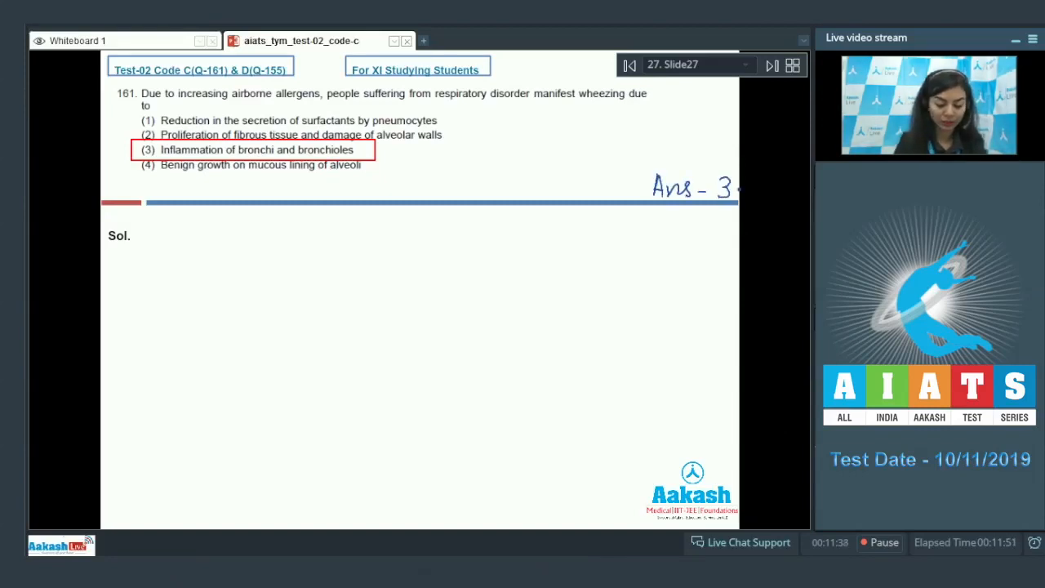
pyautogui.click(771, 65)
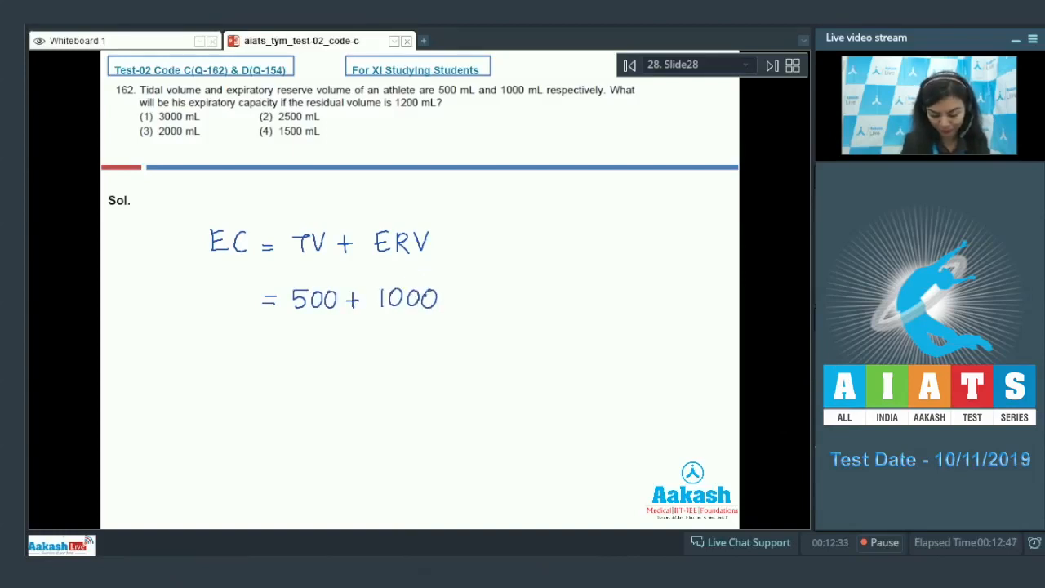
# Write the working EC = TV + ERV = 500 + 1000 under Sol for question 162.
pyautogui.write('L =')
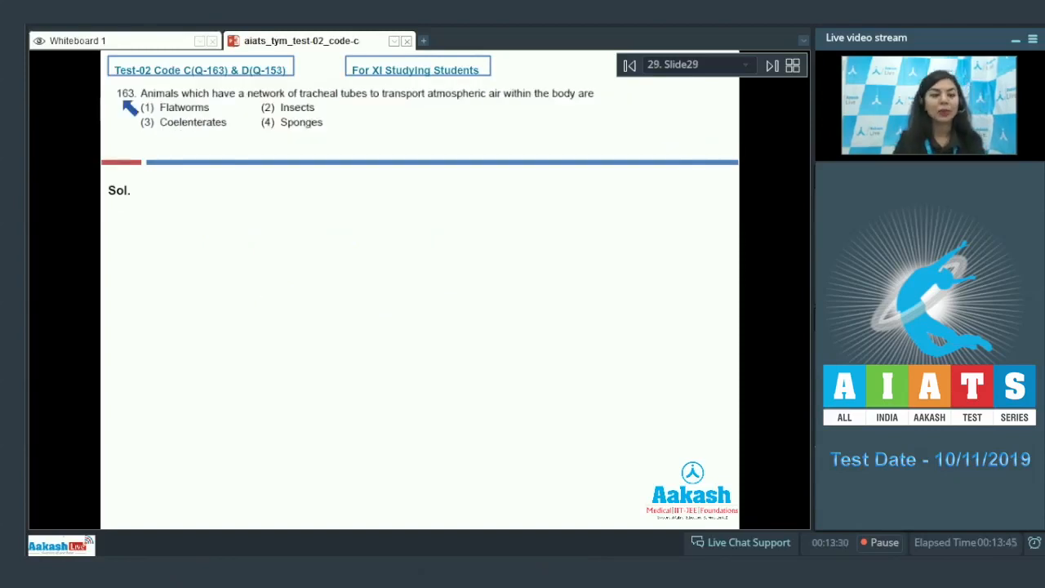
pyautogui.moveTo(231, 112)
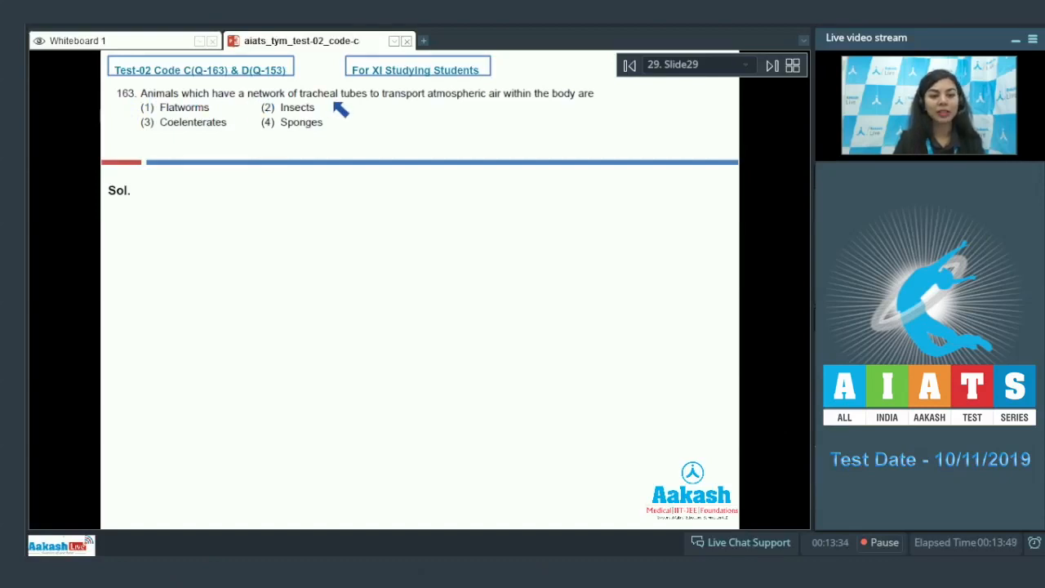
pyautogui.moveTo(473, 115)
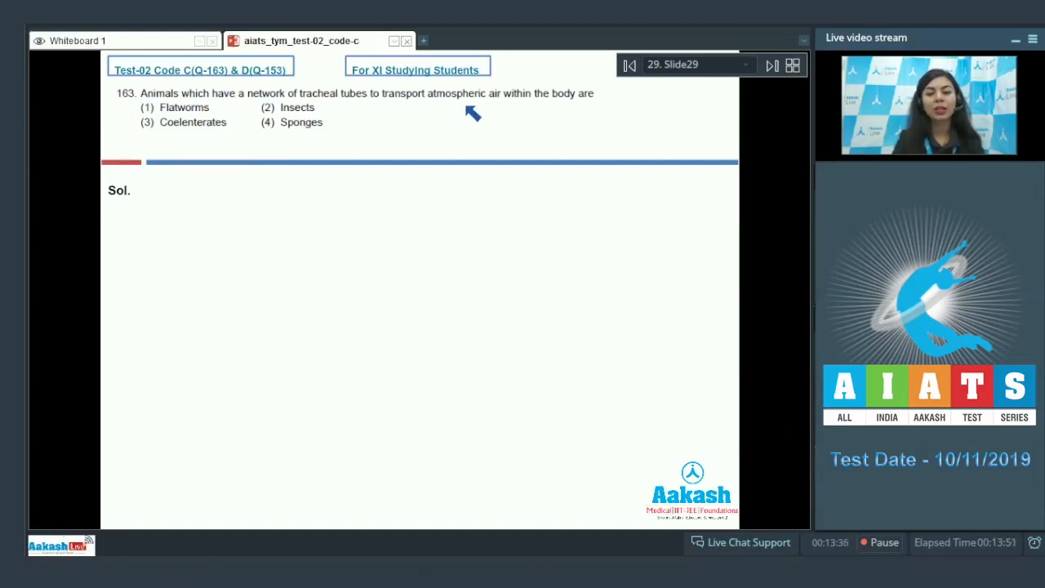
pyautogui.moveTo(589, 108)
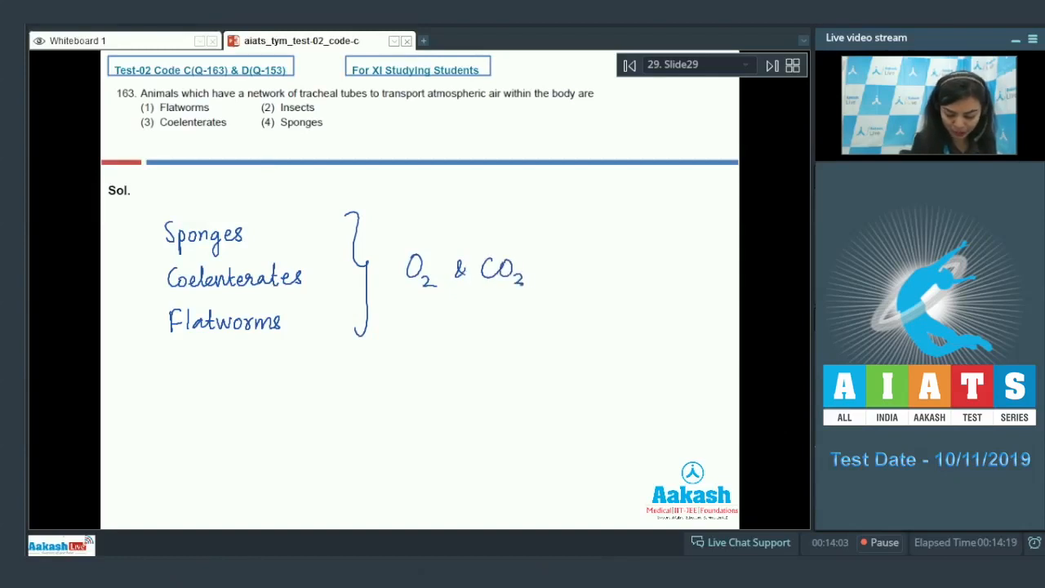
# Note that sponges, coelenterates and flatworms exchange O2 and CO2 via body surface.
pyautogui.moveTo(409, 327); pyautogui.dragTo(465, 327)
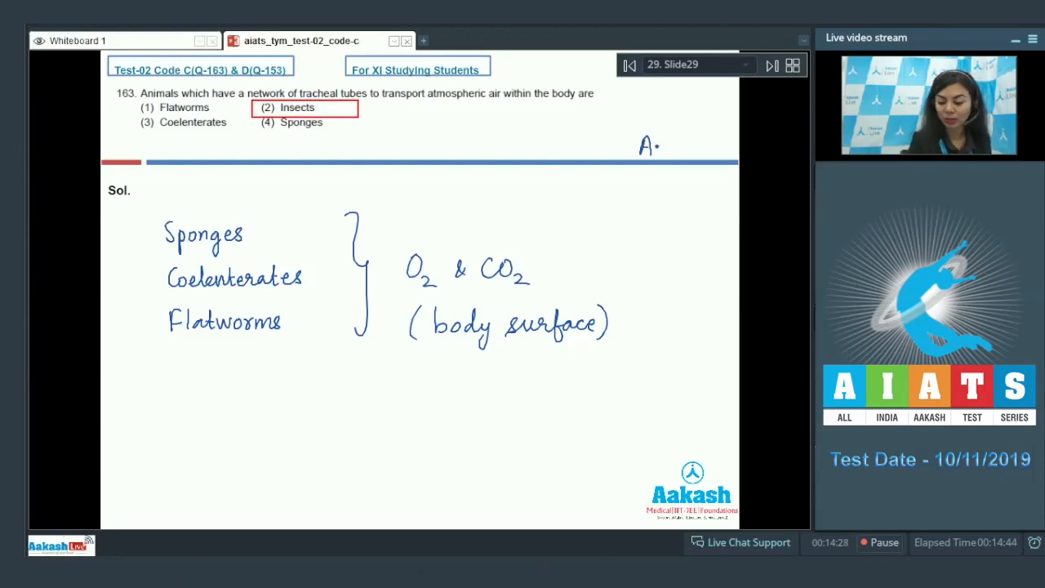
# Advance to slide 30, showing question 164 on the thoracic chamber.
pyautogui.click(770, 65)
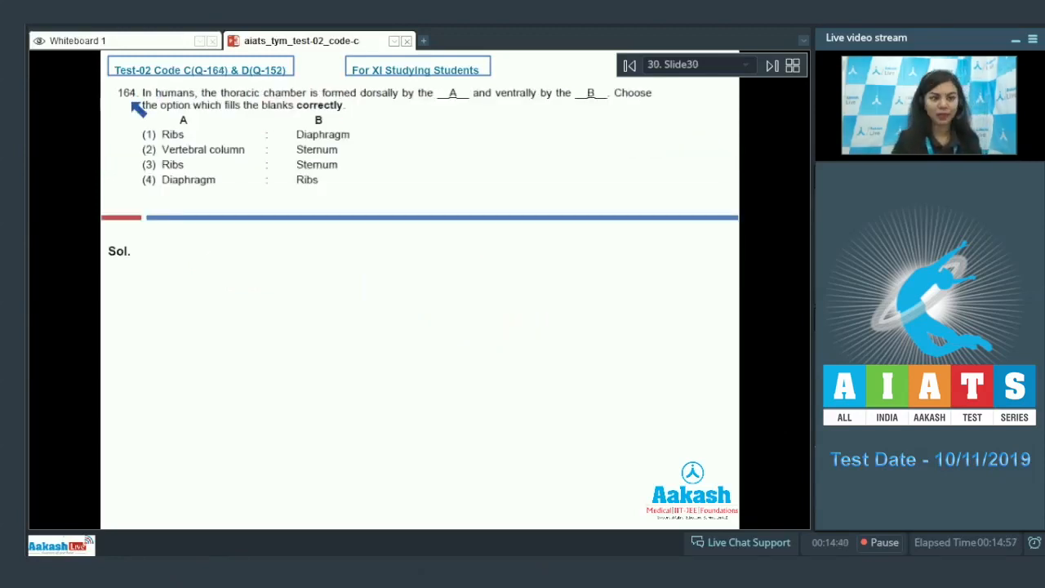
pyautogui.moveTo(253, 106)
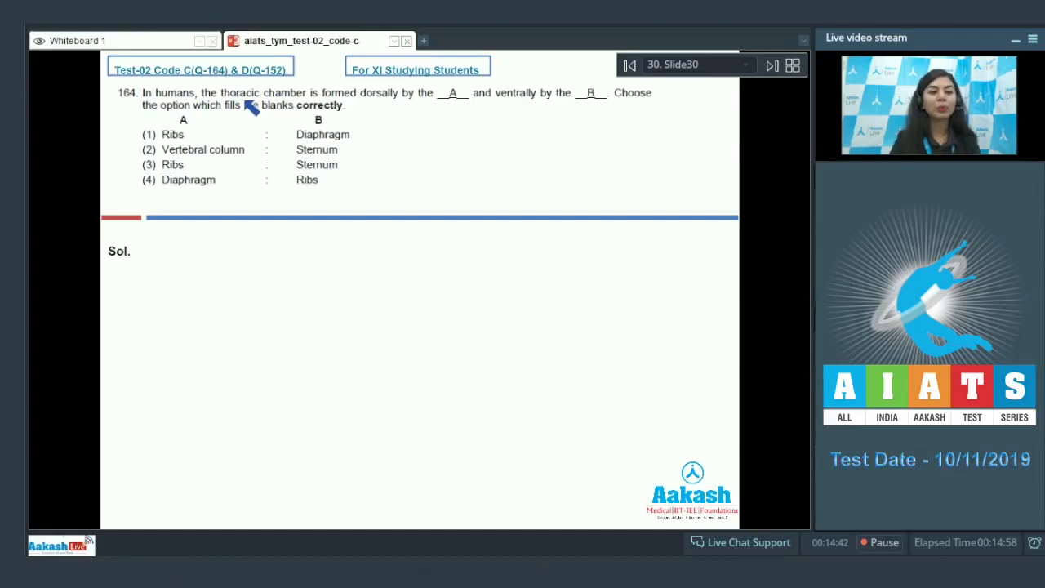
pyautogui.moveTo(400, 106)
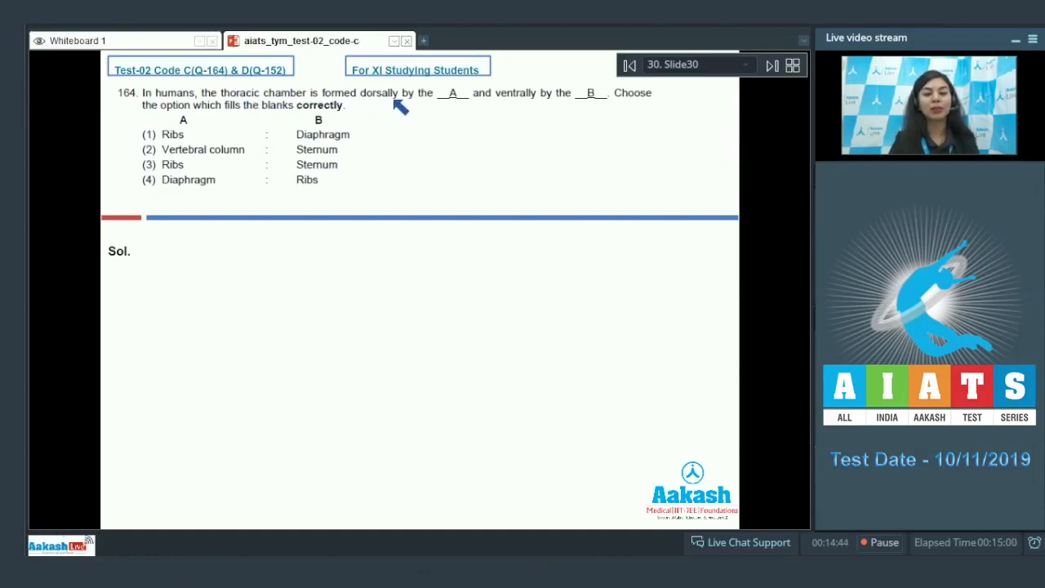
pyautogui.moveTo(474, 110)
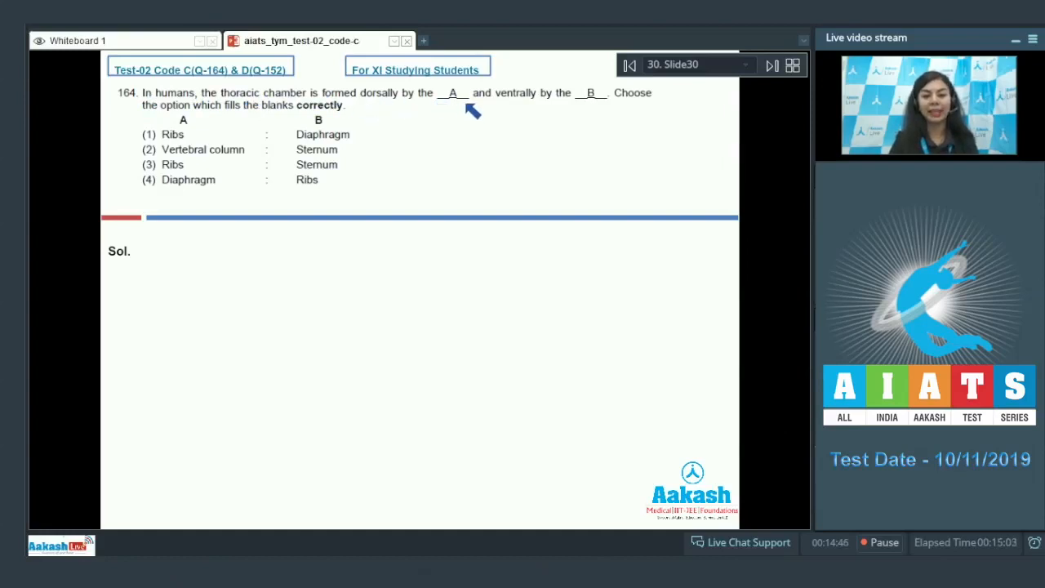
pyautogui.moveTo(629, 102)
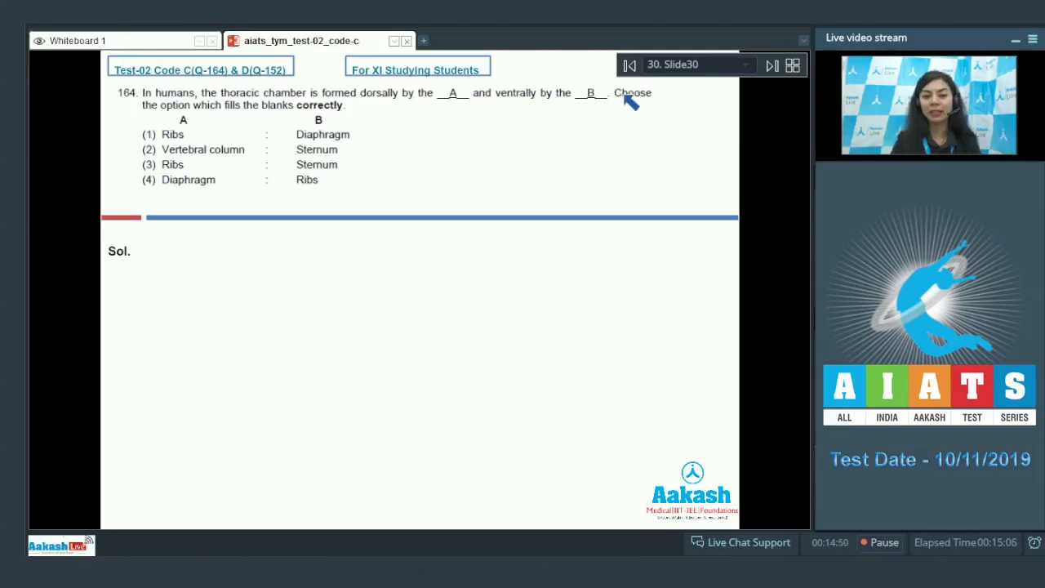
pyautogui.moveTo(300, 117)
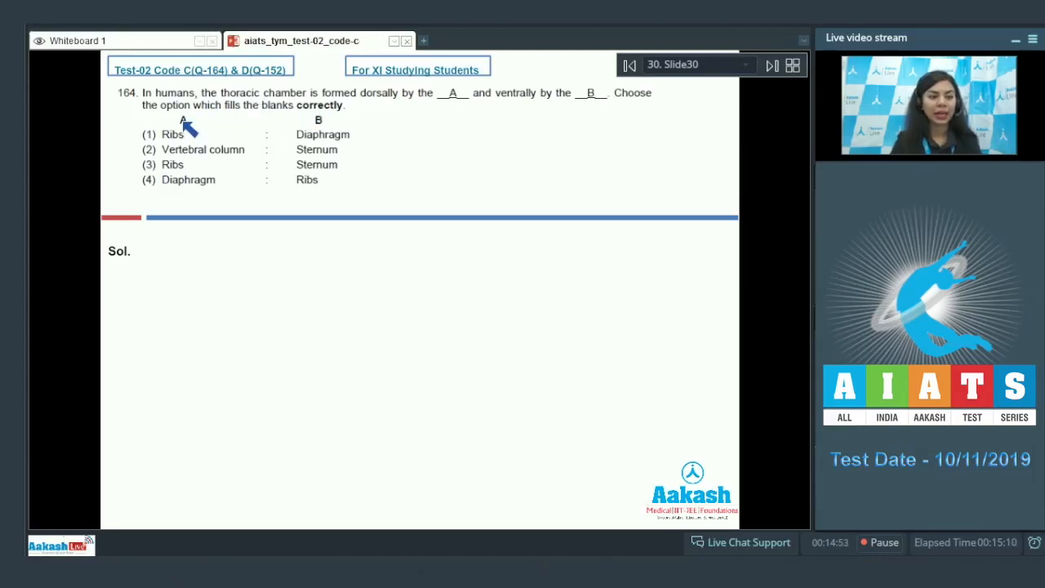
pyautogui.moveTo(192, 161)
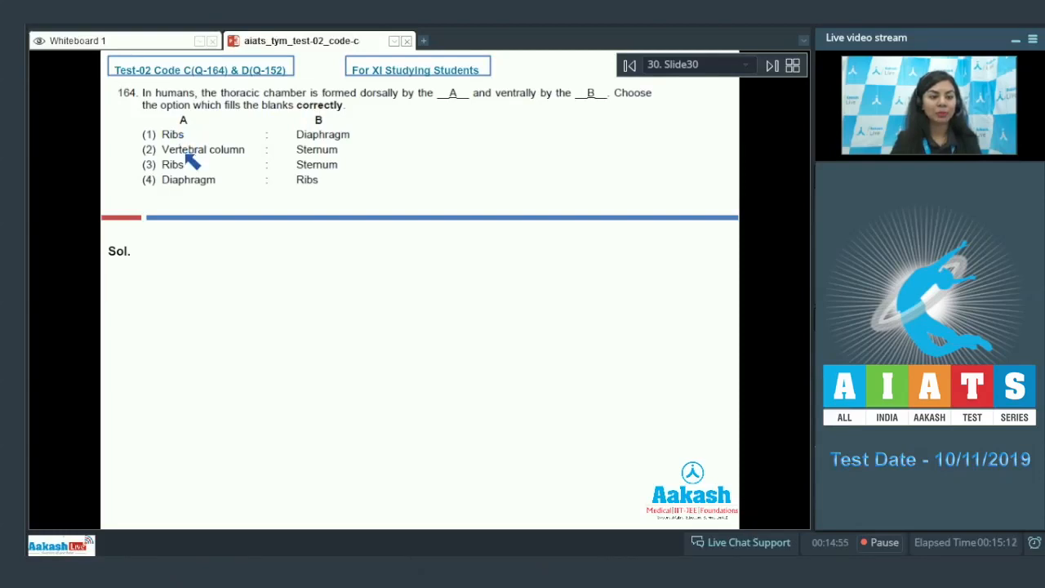
pyautogui.moveTo(187, 194)
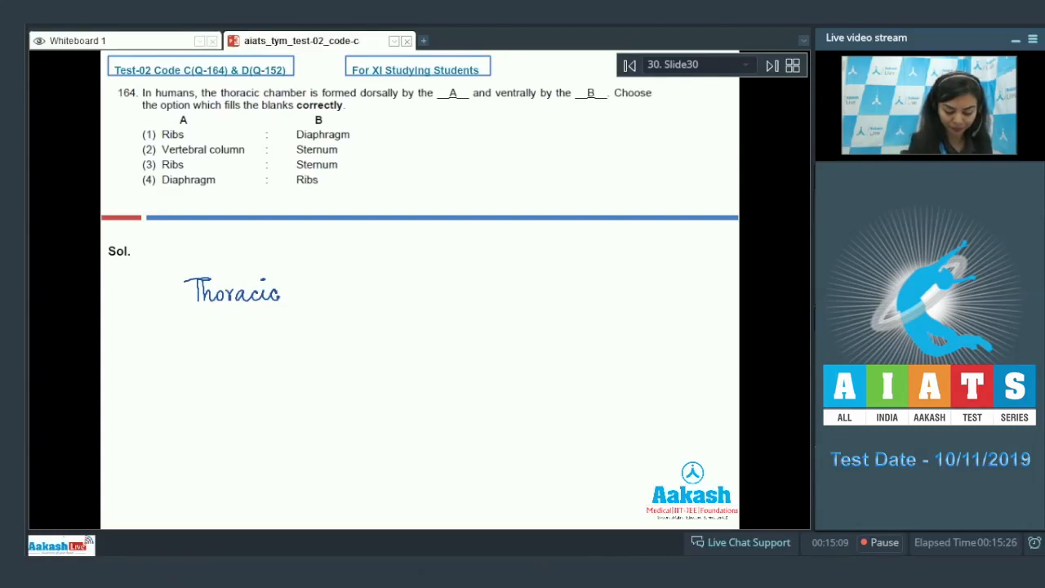
# Explain the thoracic chamber's boundaries: vertebral column, sternum and ribs, with option 2 as answer.
pyautogui.moveTo(298, 290); pyautogui.dragTo(368, 294)
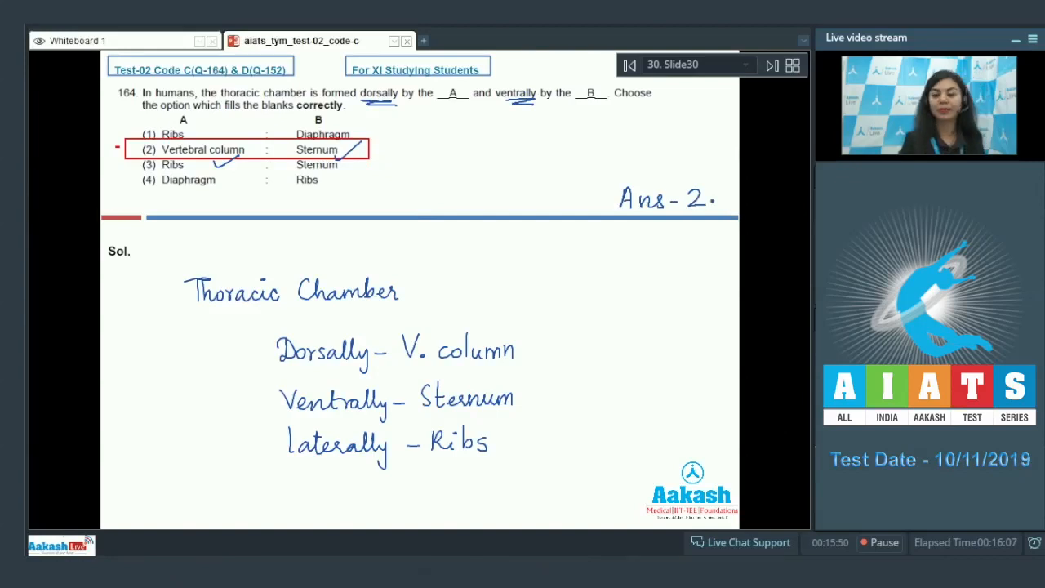
pyautogui.click(770, 64)
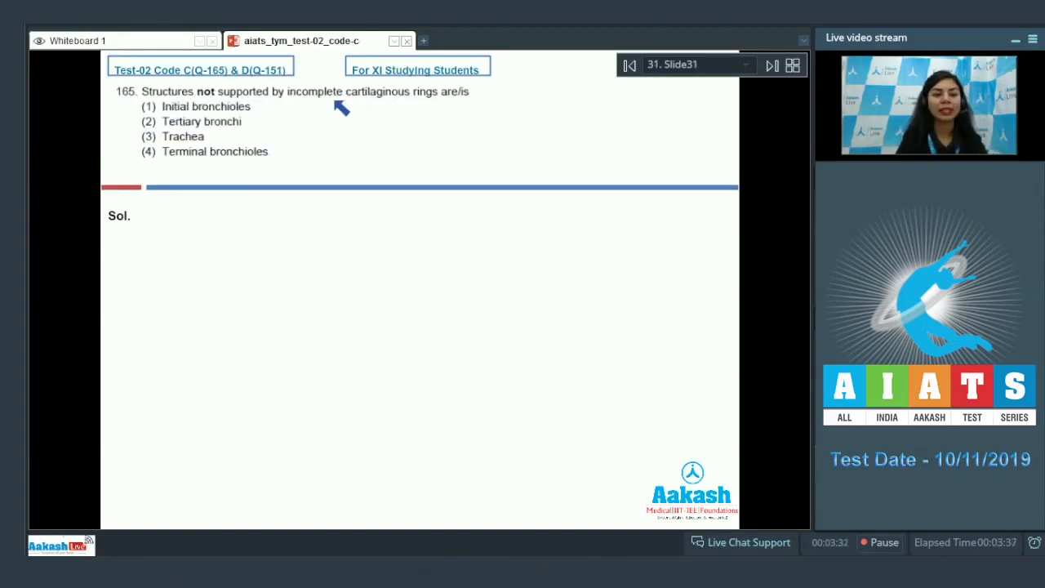
pyautogui.moveTo(482, 105)
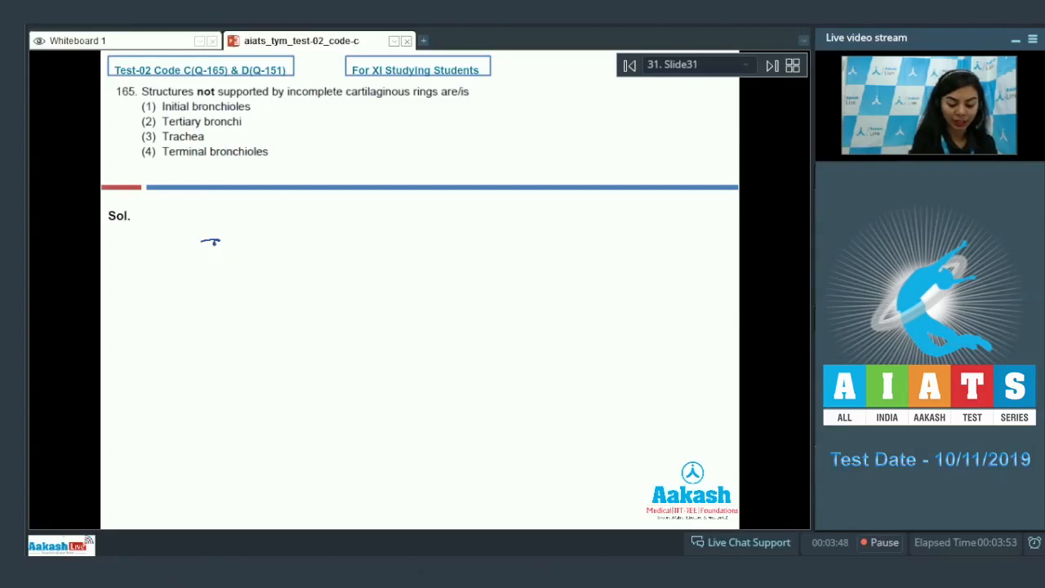
# Start handwriting 'Trachea' as the first word of question 165's solution.
pyautogui.moveTo(202, 249); pyautogui.dragTo(269, 249)
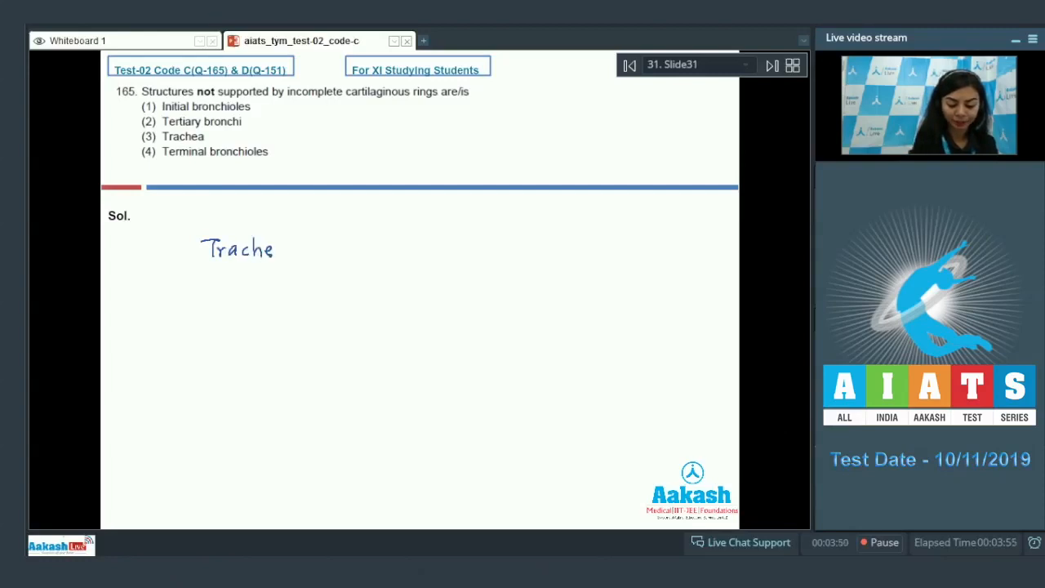